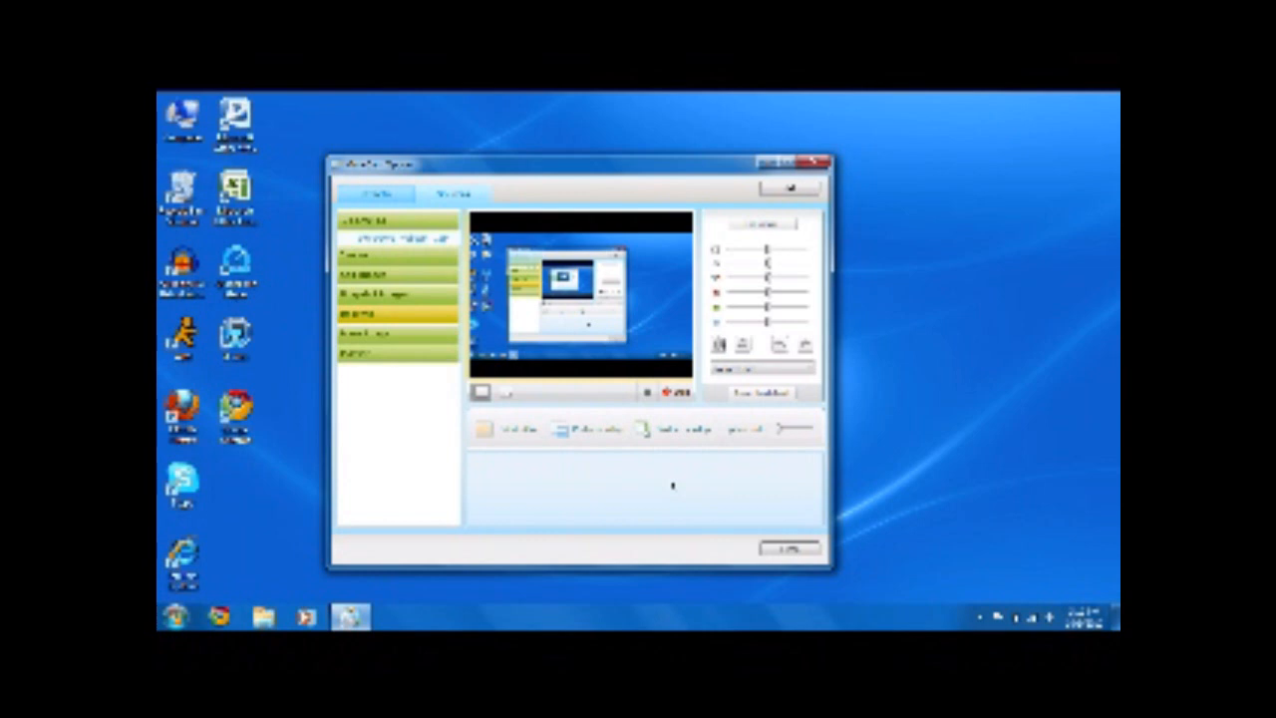
mouse_move(637, 450)
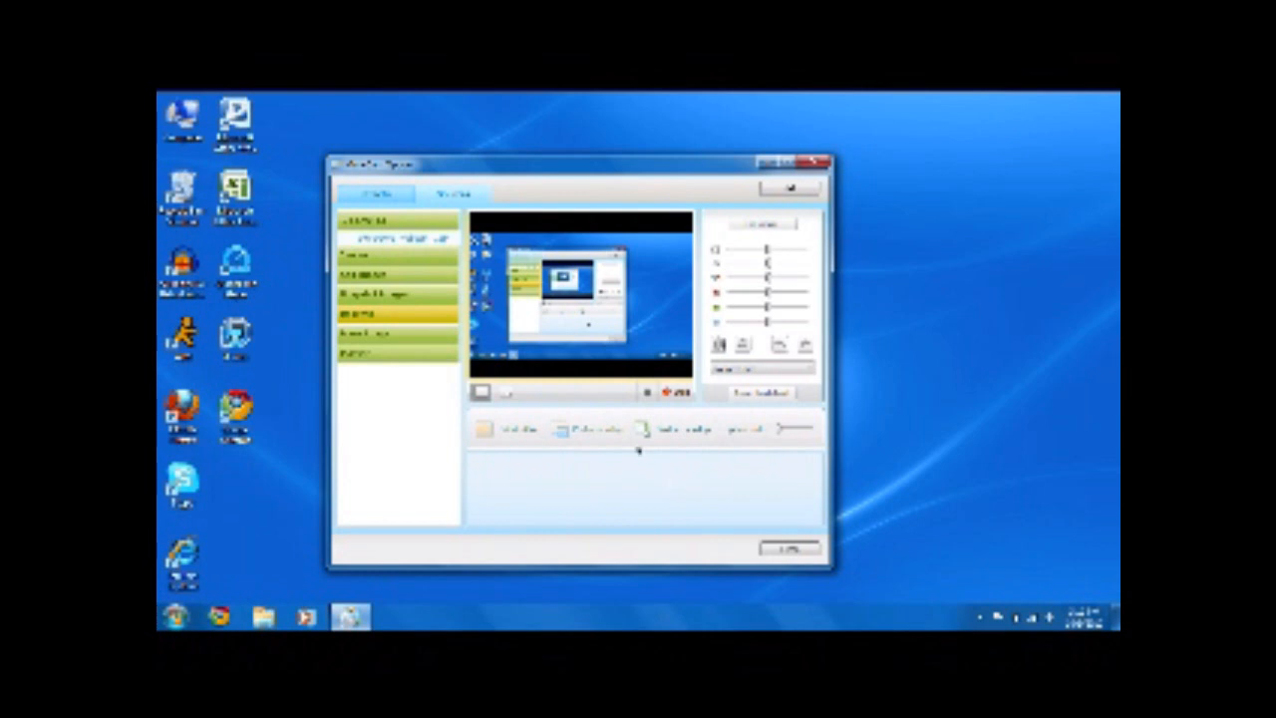